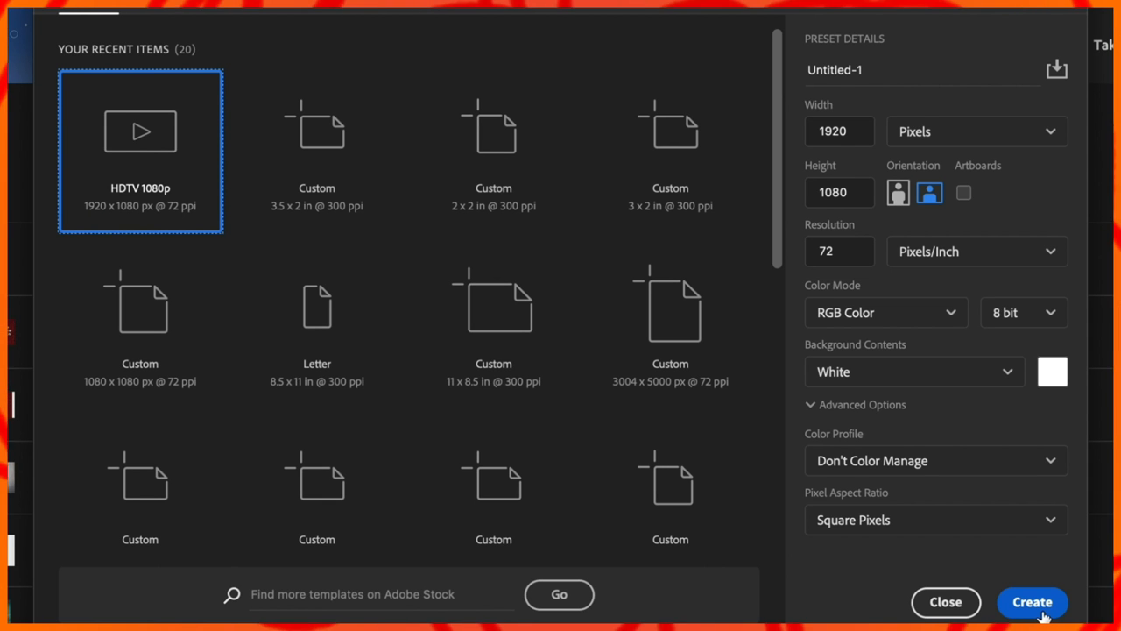
Step: Create a new 1920×1080 HDTV 1080p document
{"action": "left_click", "coordinate": [1032, 602]}
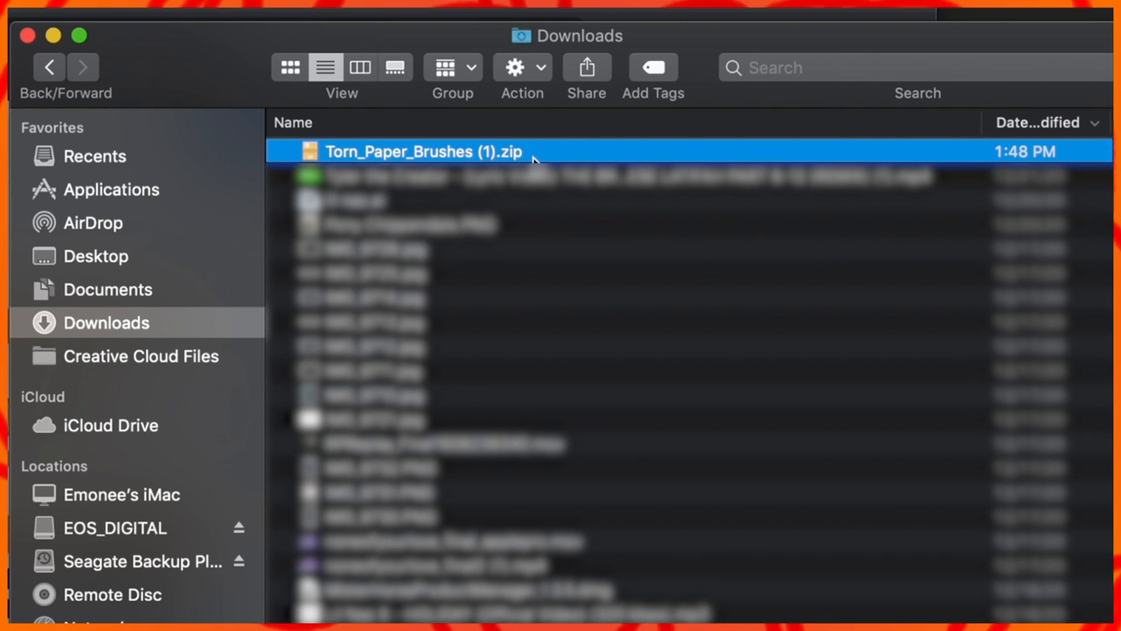
Step: Search Downloads for 'torn' to find Torn_Paper_Brushes (1).zip
{"action": "type", "text": "torn"}
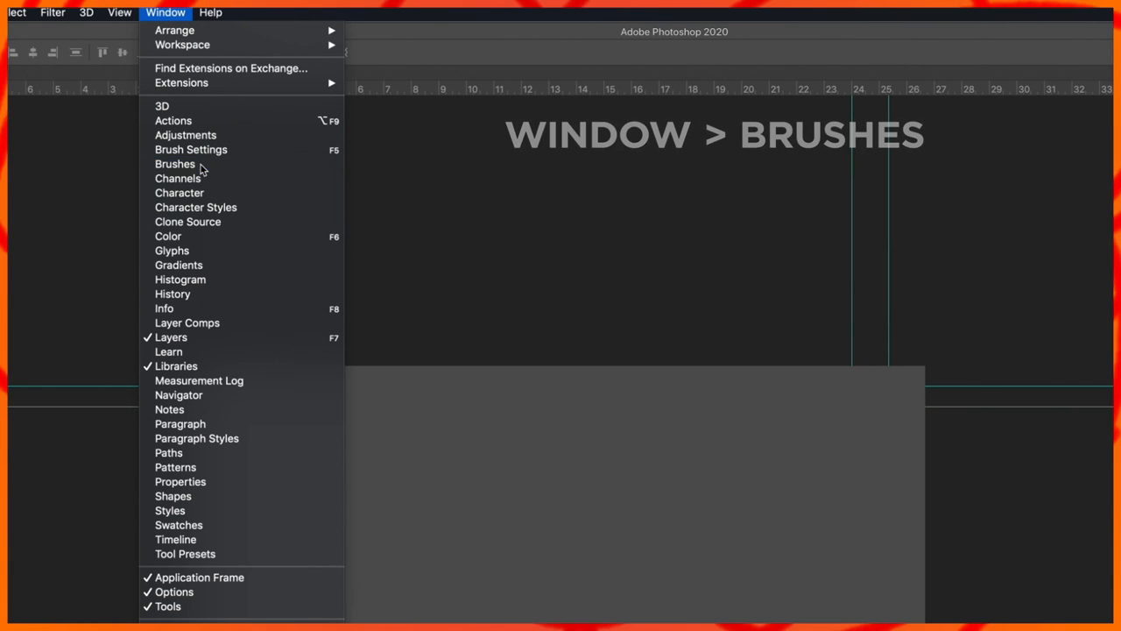
Step: Import Torn Paper Brushes.abr through the Brushes panel menu's Import Brushes
{"action": "left_click", "coordinate": [175, 163]}
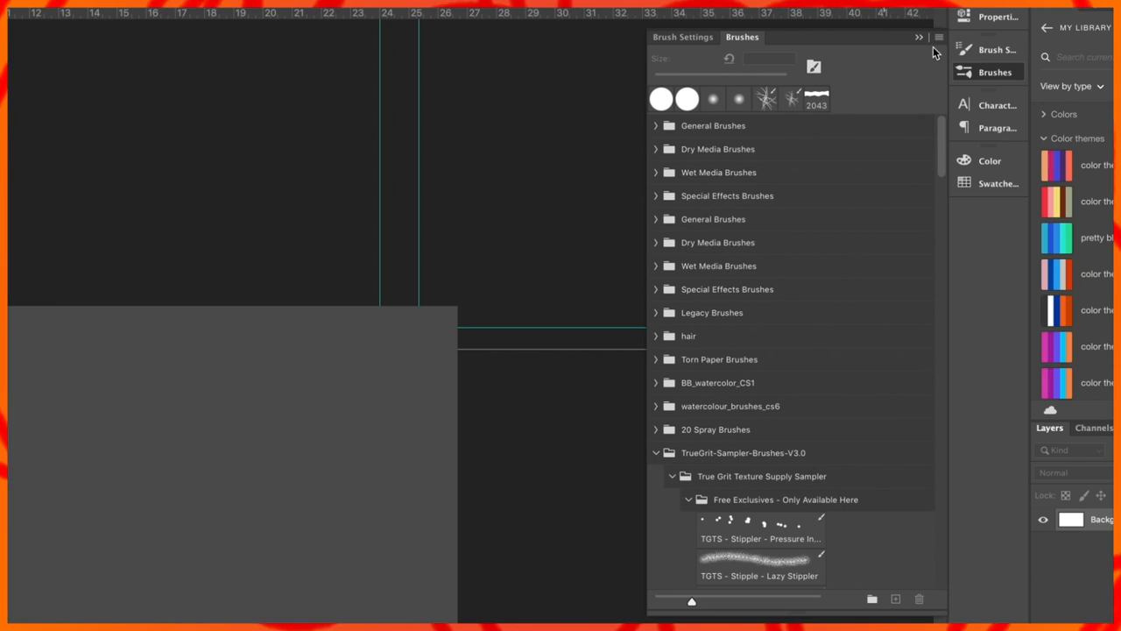
{"action": "left_click", "coordinate": [938, 37]}
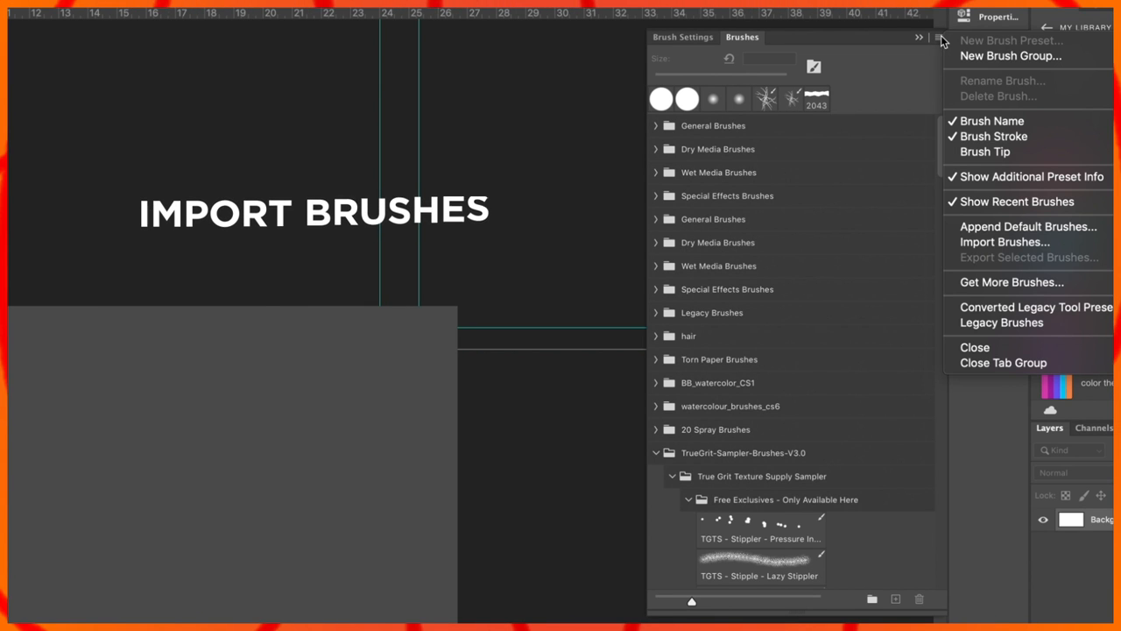
{"action": "left_click", "coordinate": [1005, 241]}
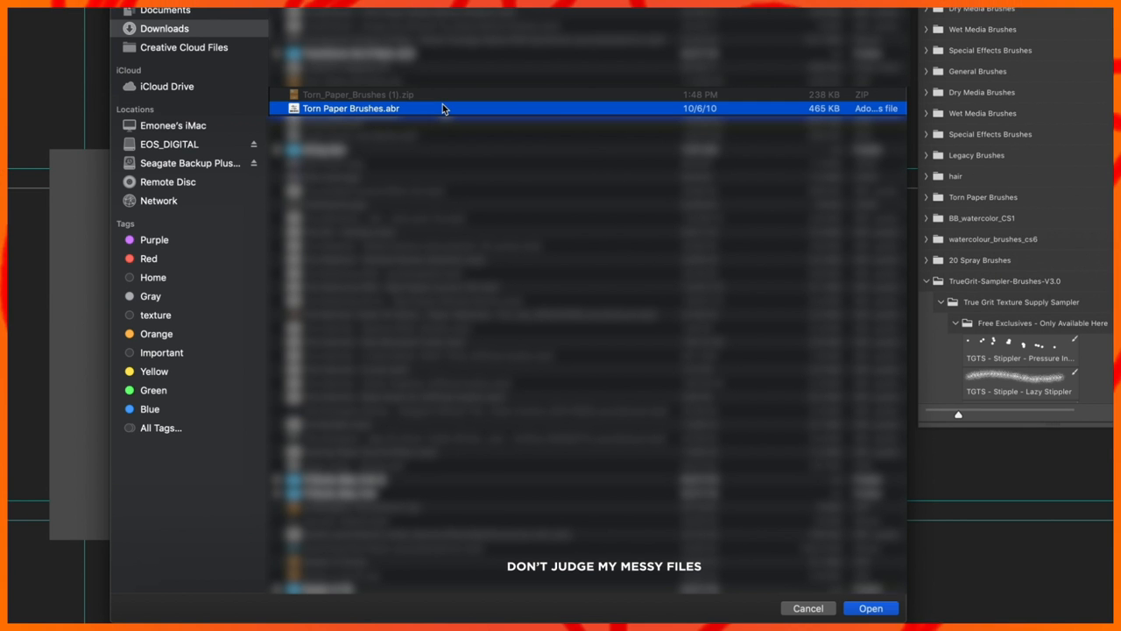
{"action": "left_click", "coordinate": [870, 607]}
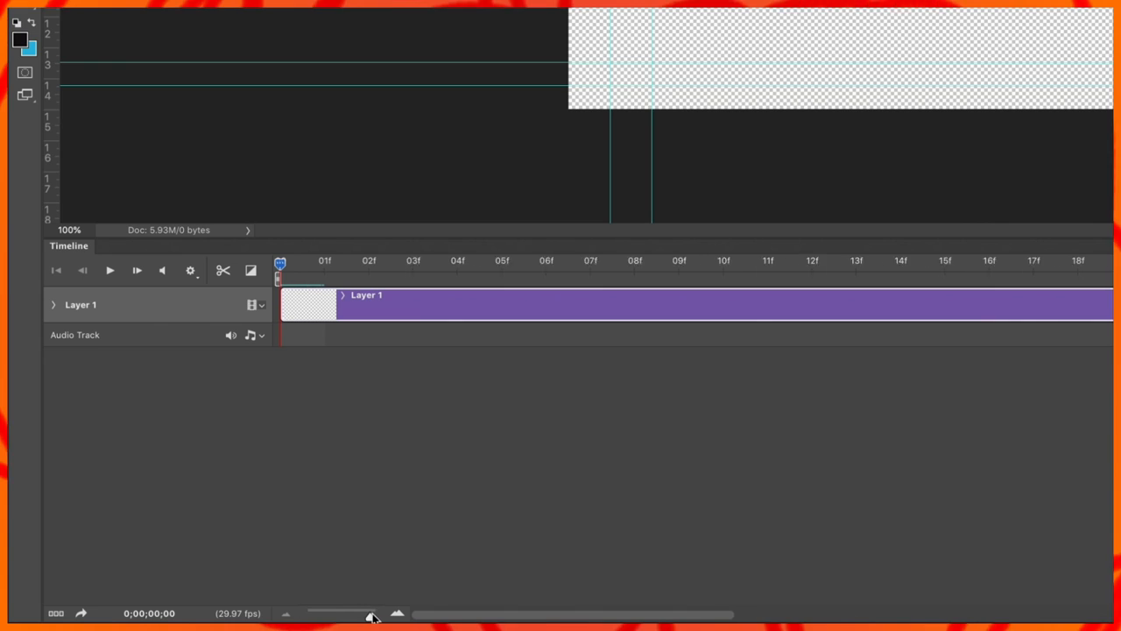
Step: Zoom into the timeline's first frames and set Layer 1 copy to start at frame 4
{"action": "left_click", "coordinate": [483, 263]}
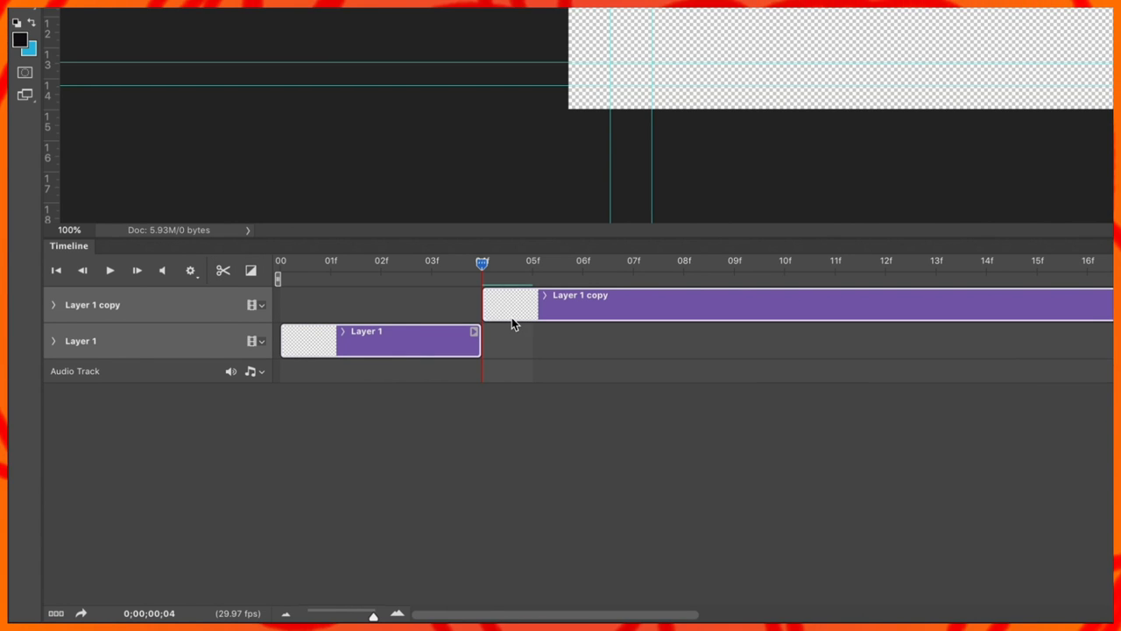
{"action": "left_click", "coordinate": [380, 339]}
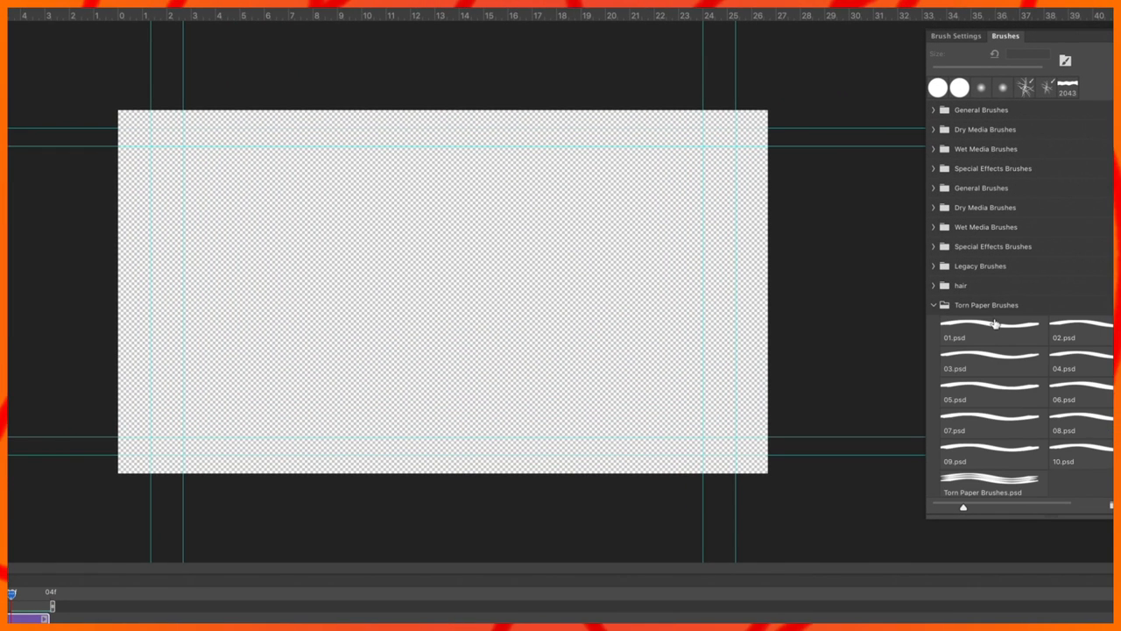
Step: Select the 01.psd torn paper brush at 2000 px and show its tip settings
{"action": "left_click", "coordinate": [990, 331]}
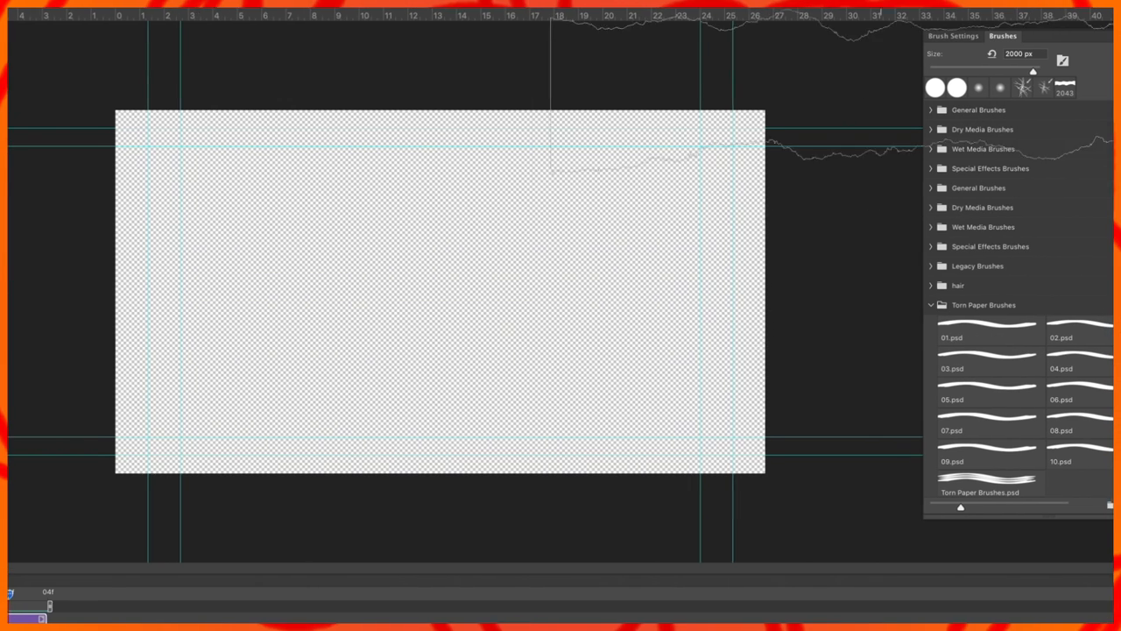
{"action": "left_click", "coordinate": [953, 36]}
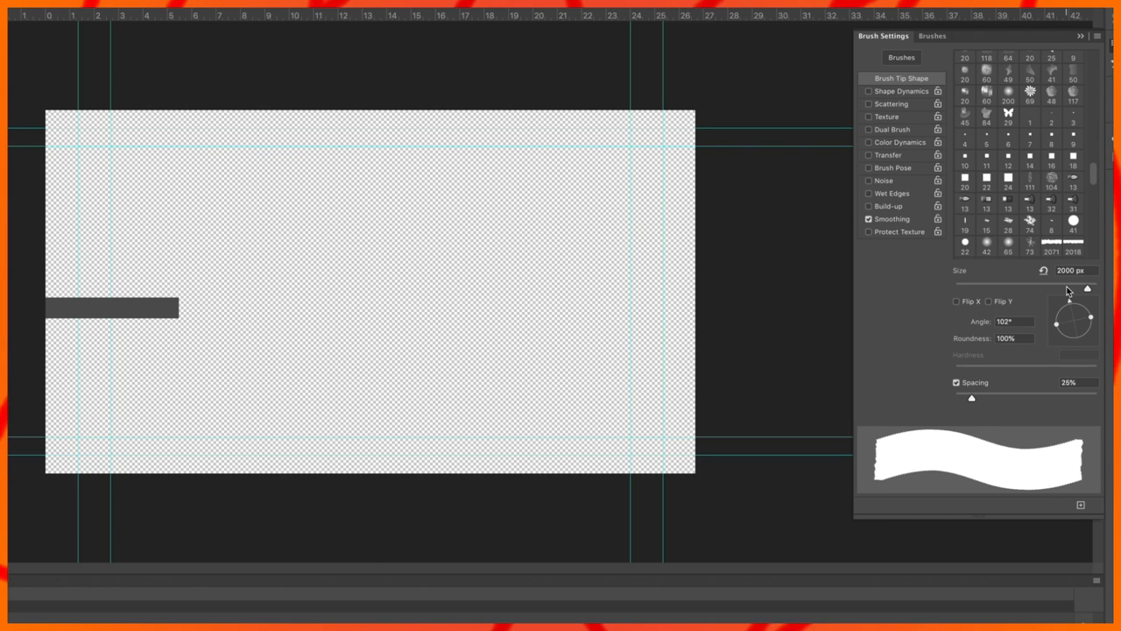
Step: Rotate the brush tip angle to 90° in Brush Settings
{"action": "left_click_drag", "start_coordinate": [1079, 304], "coordinate": [1072, 316]}
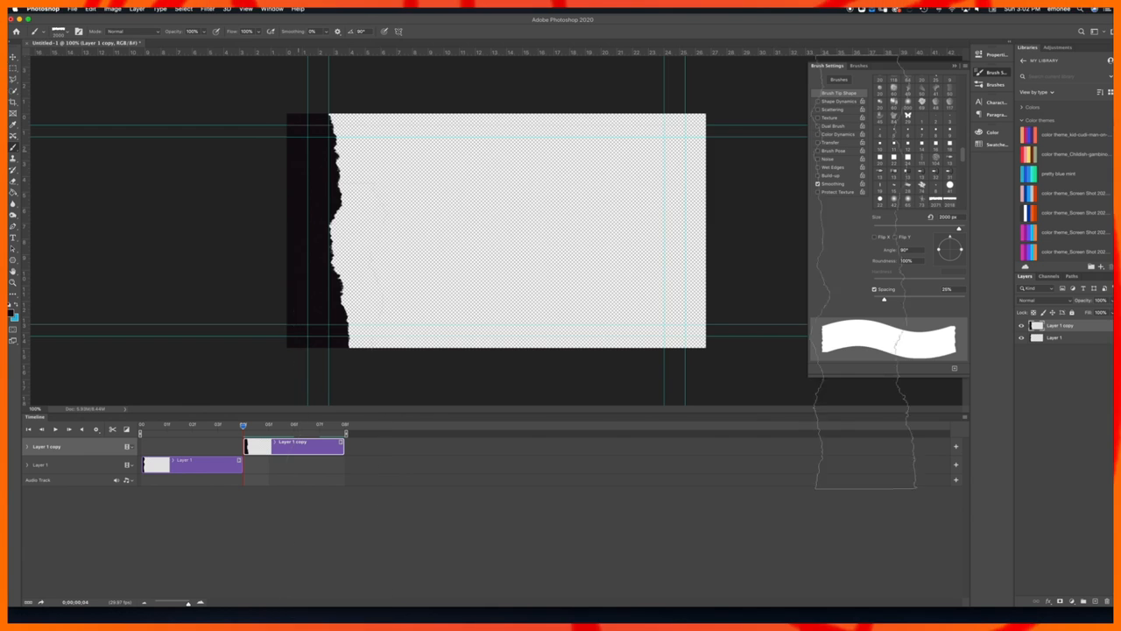
Step: Return to the brush presets list and pick the 02.psd torn paper brush
{"action": "left_click", "coordinate": [858, 65]}
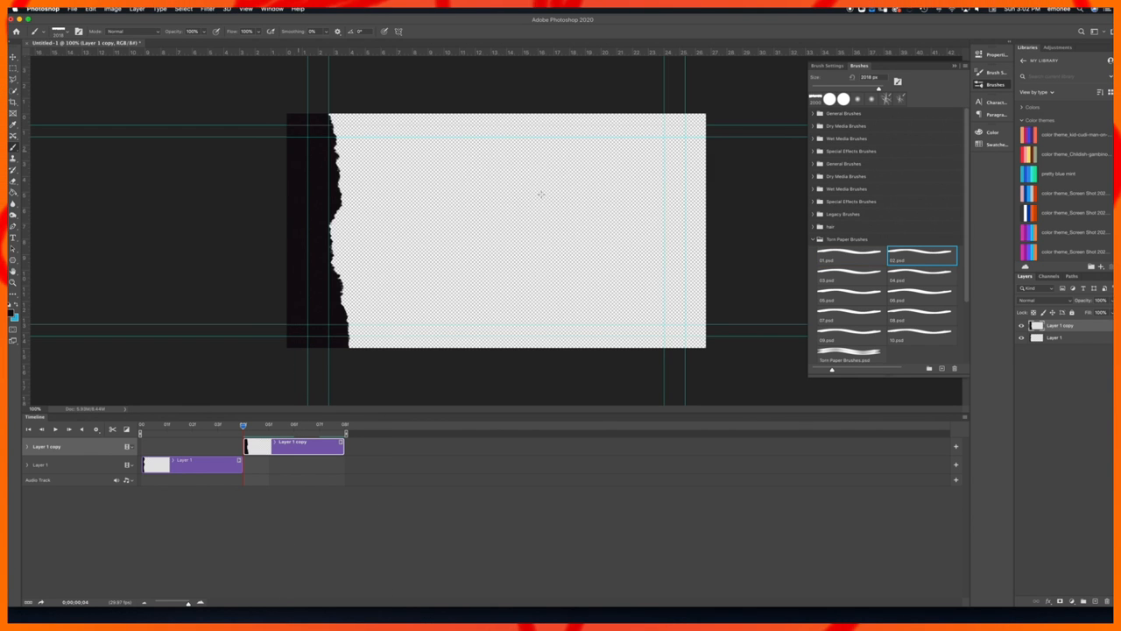
{"action": "left_click", "coordinate": [827, 66]}
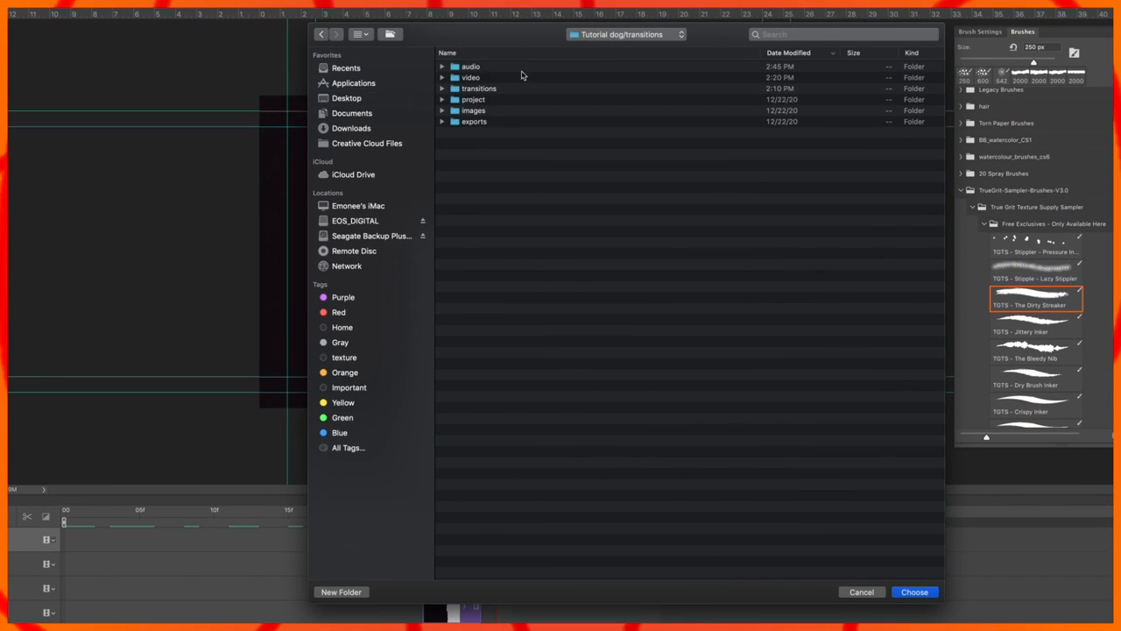
Step: Render to the transitions folder as a PNG image sequence with Straight - Unmatted alpha
{"action": "left_click", "coordinate": [914, 591]}
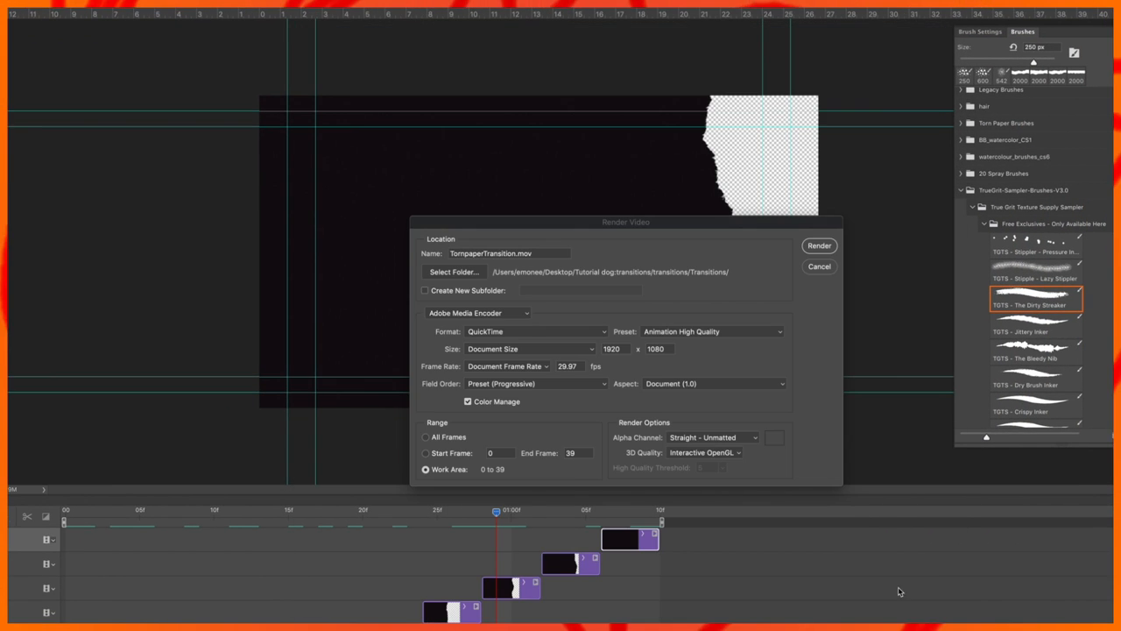
{"action": "left_click", "coordinate": [476, 312]}
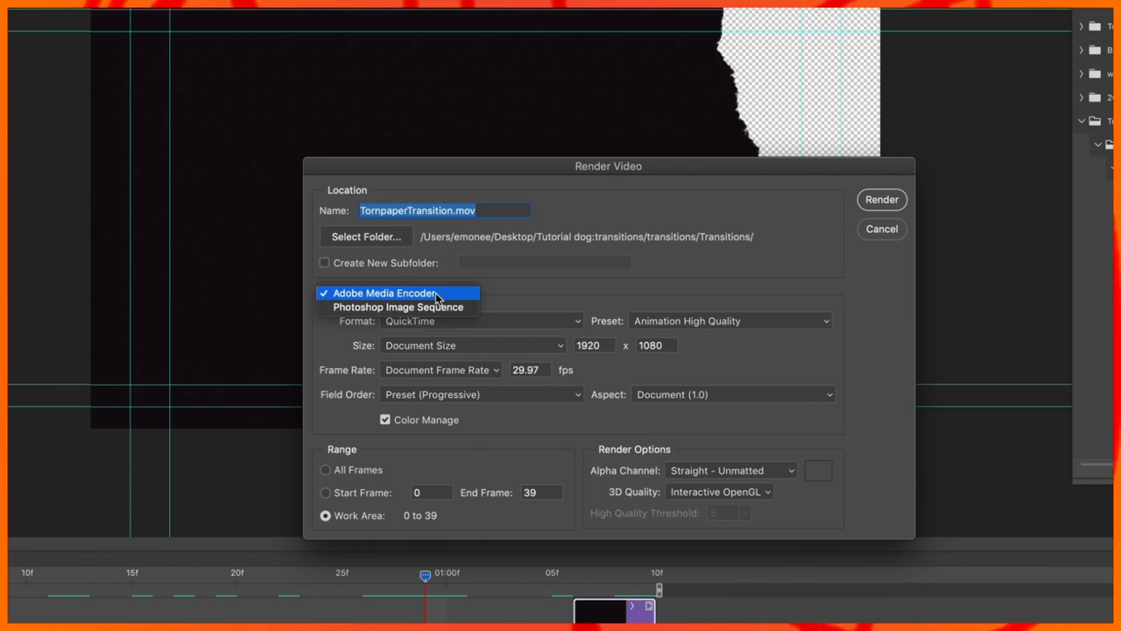
{"action": "left_click", "coordinate": [398, 307]}
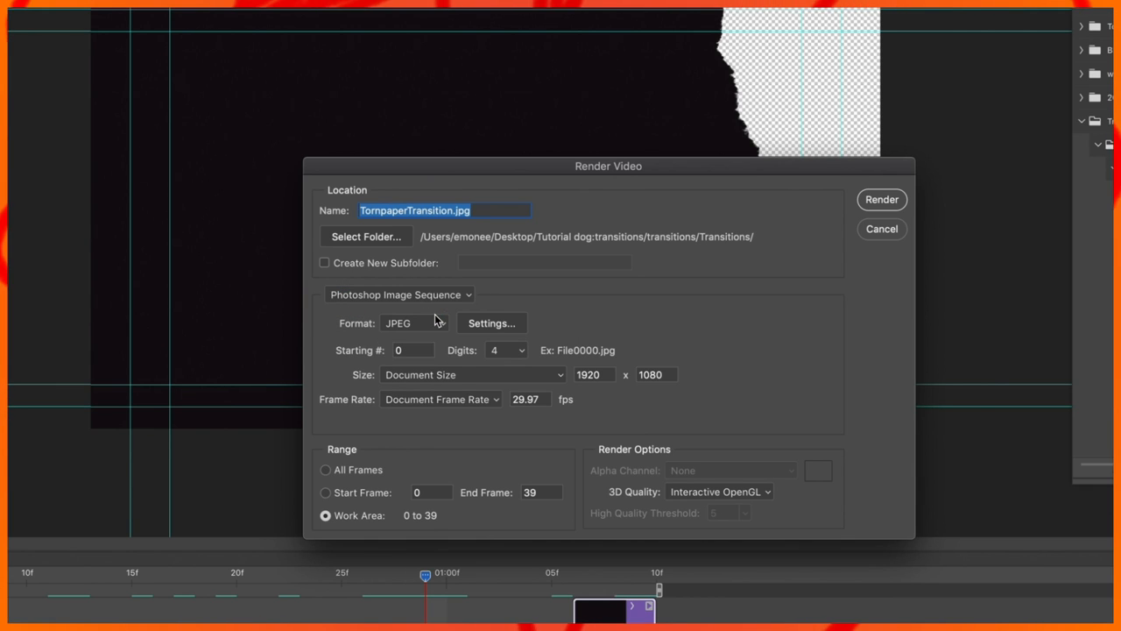
{"action": "left_click", "coordinate": [412, 322]}
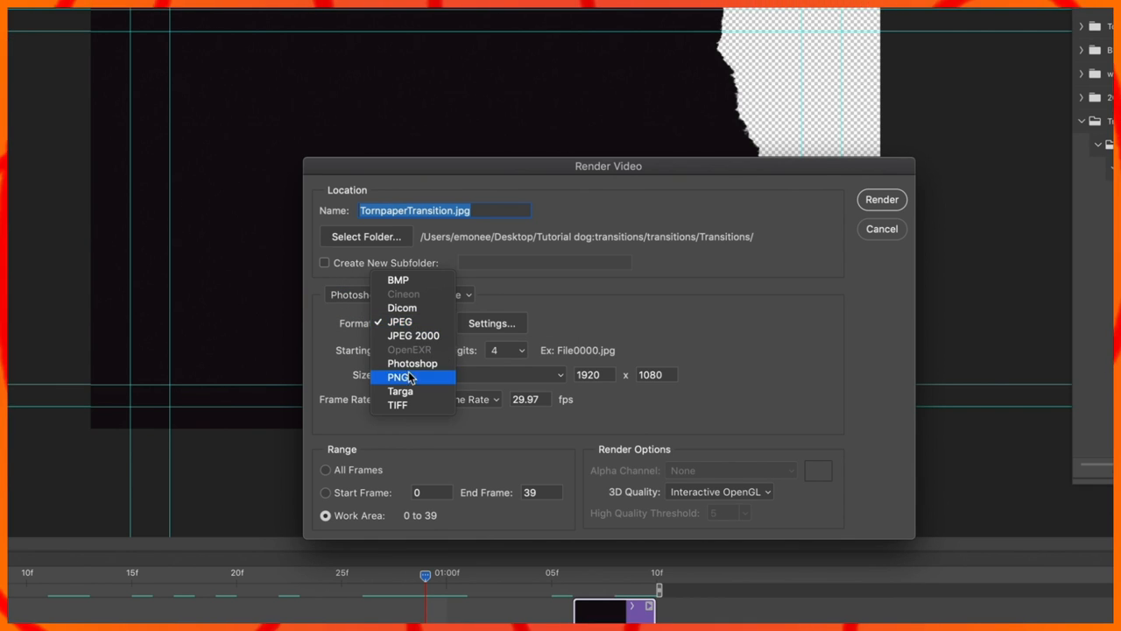
{"action": "left_click", "coordinate": [399, 377]}
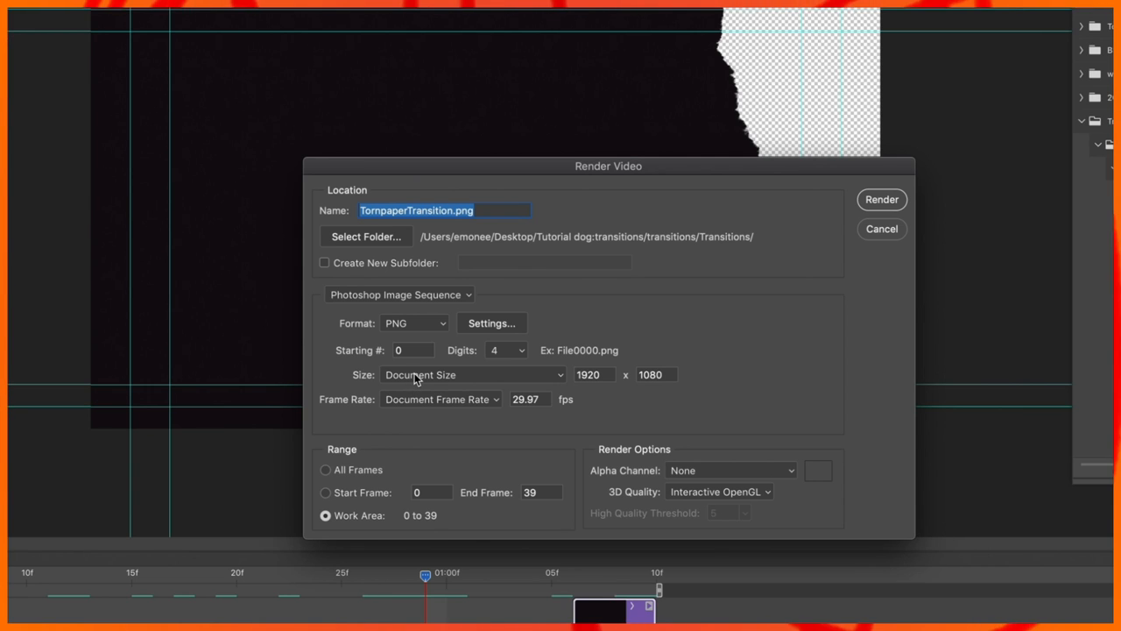
{"action": "mouse_move", "coordinate": [657, 379]}
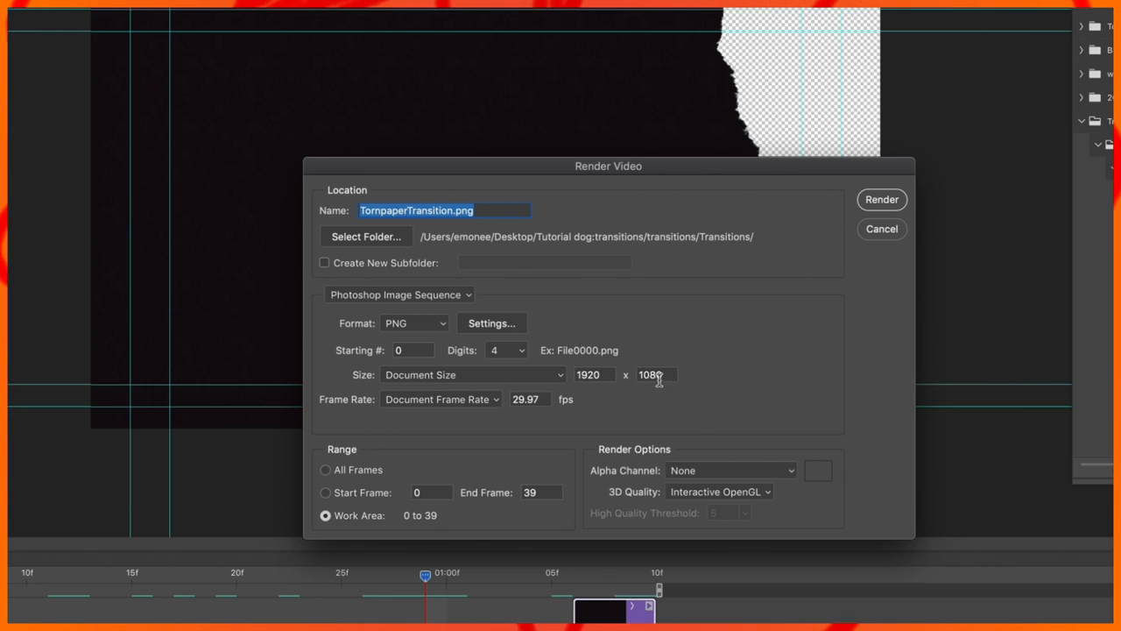
{"action": "left_click", "coordinate": [730, 470]}
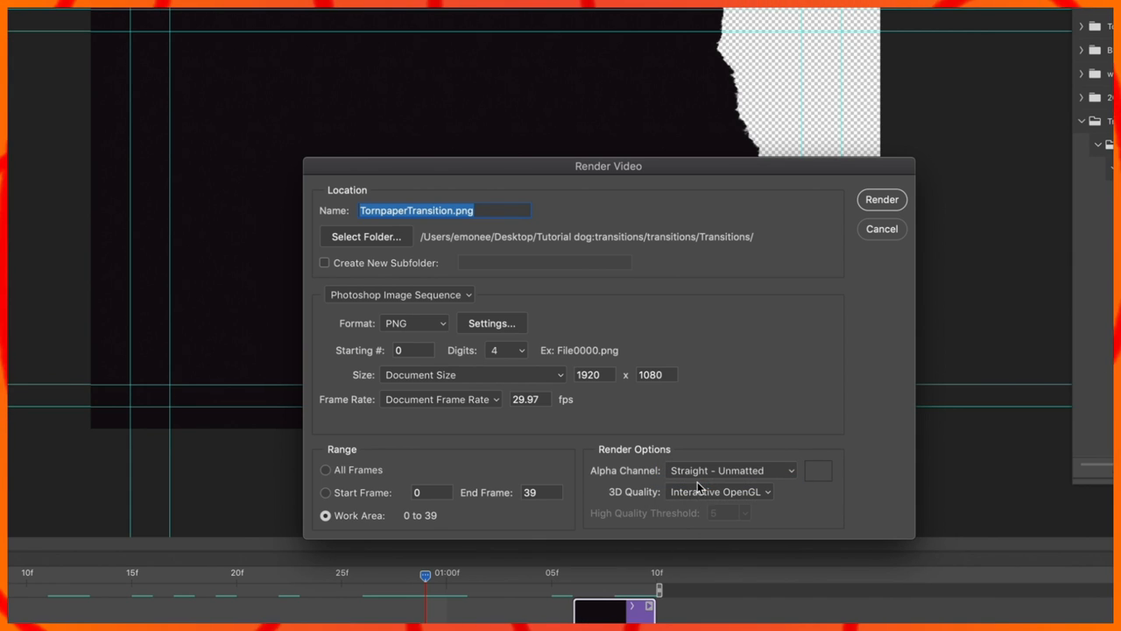
{"action": "mouse_move", "coordinate": [676, 483]}
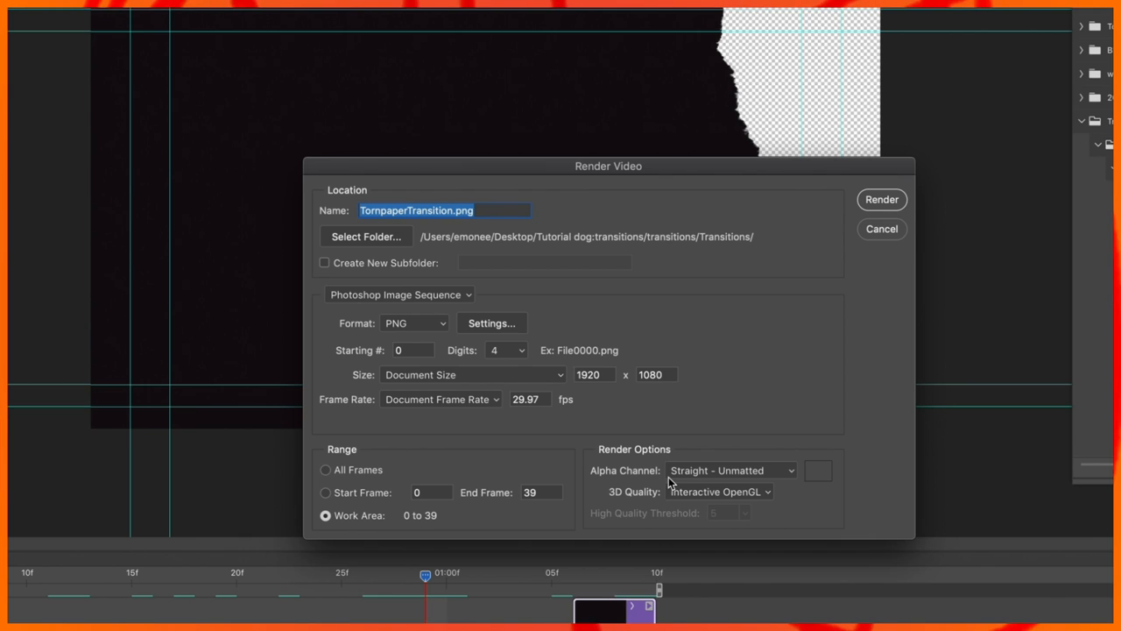
{"action": "mouse_move", "coordinate": [870, 184]}
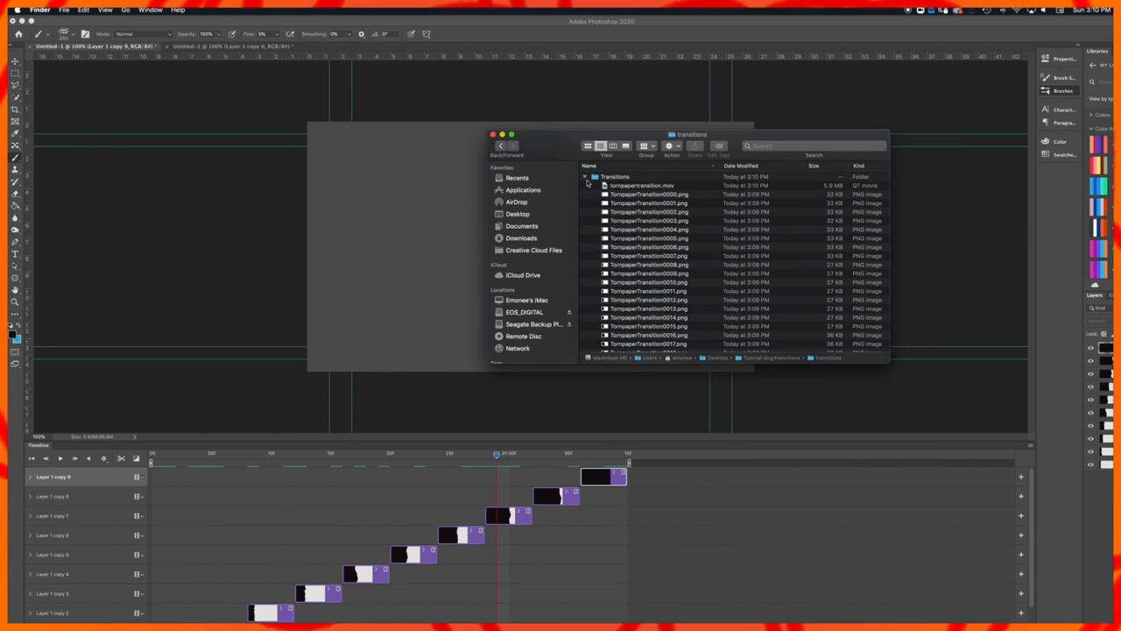
Step: Open the transitions folder to view the TornpaperTransition PNG frames
{"action": "left_click", "coordinate": [648, 193]}
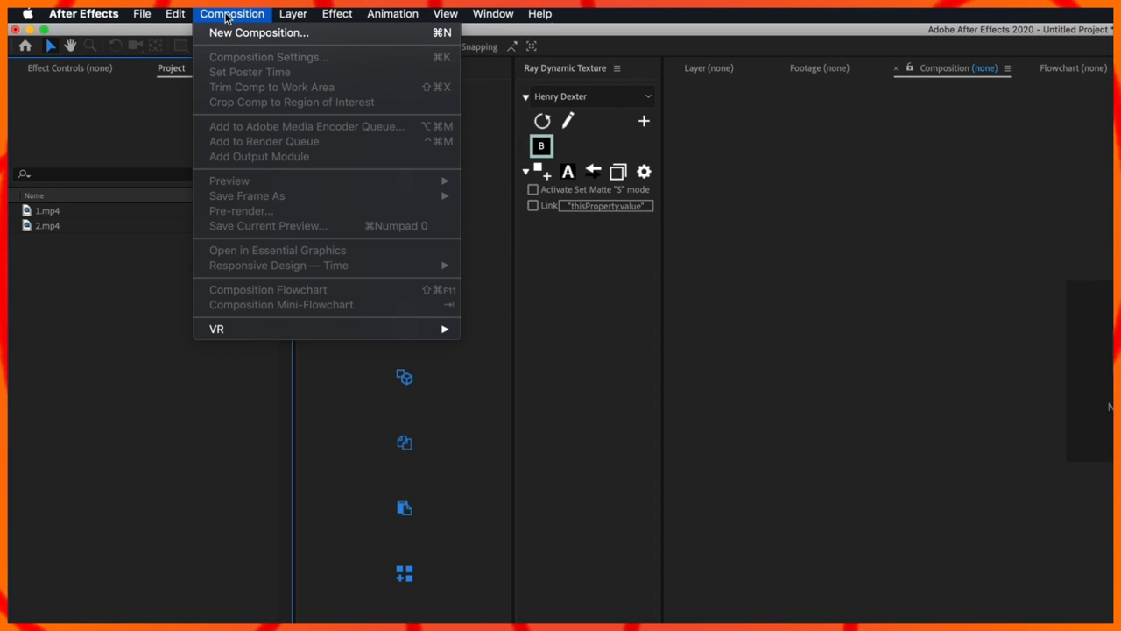
Step: Create a new composition named Transition
{"action": "left_click", "coordinate": [268, 57]}
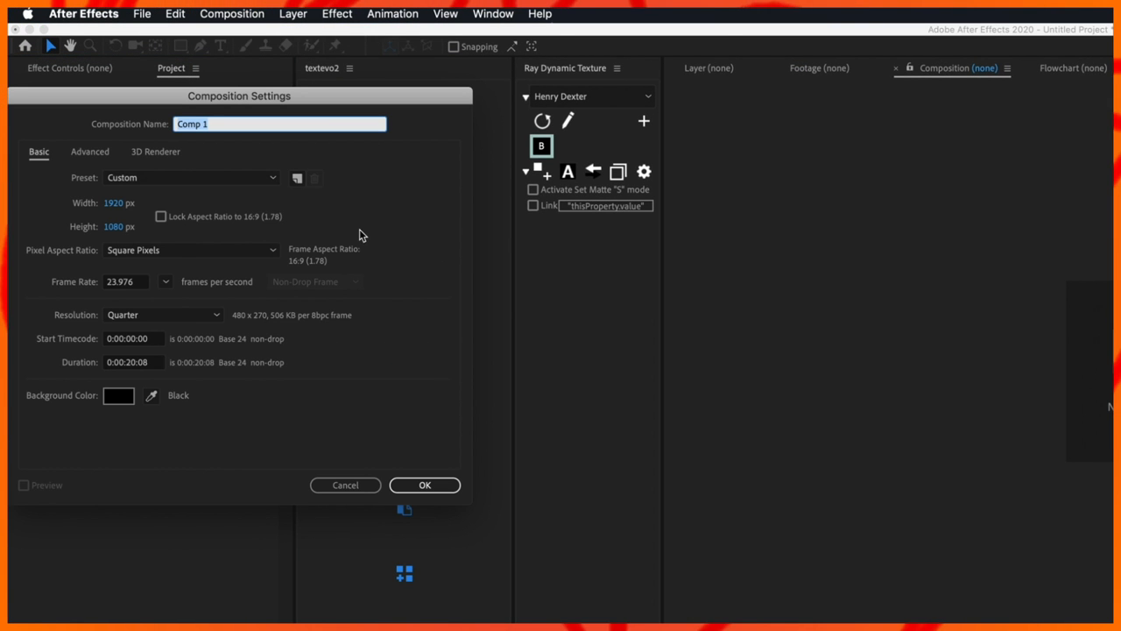
{"action": "type", "text": "Tr"}
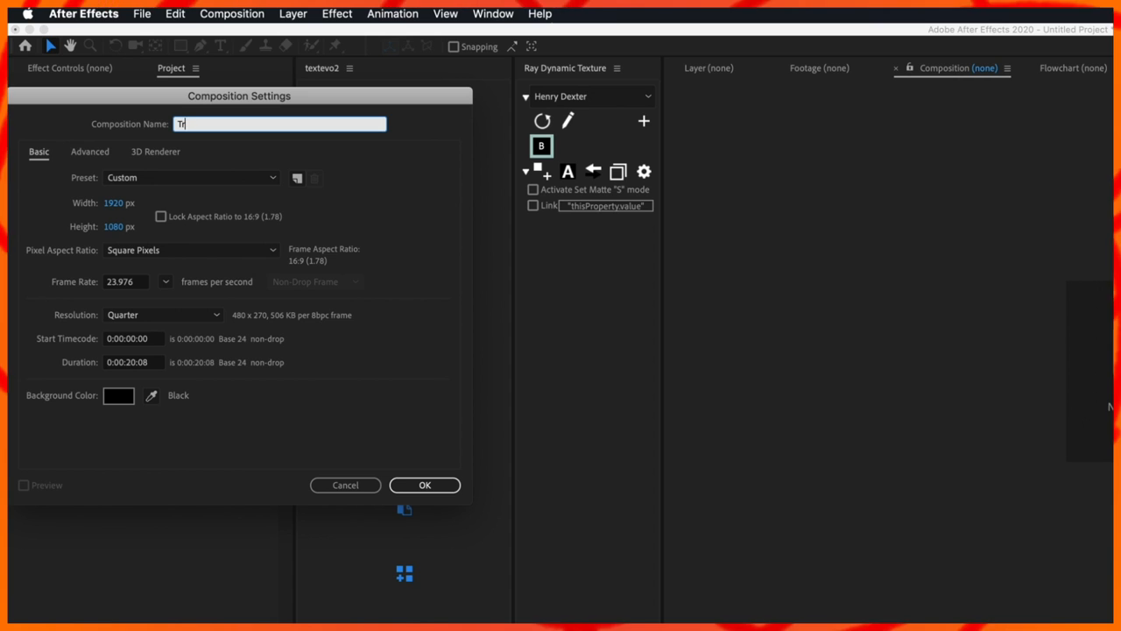
{"action": "left_click", "coordinate": [423, 484]}
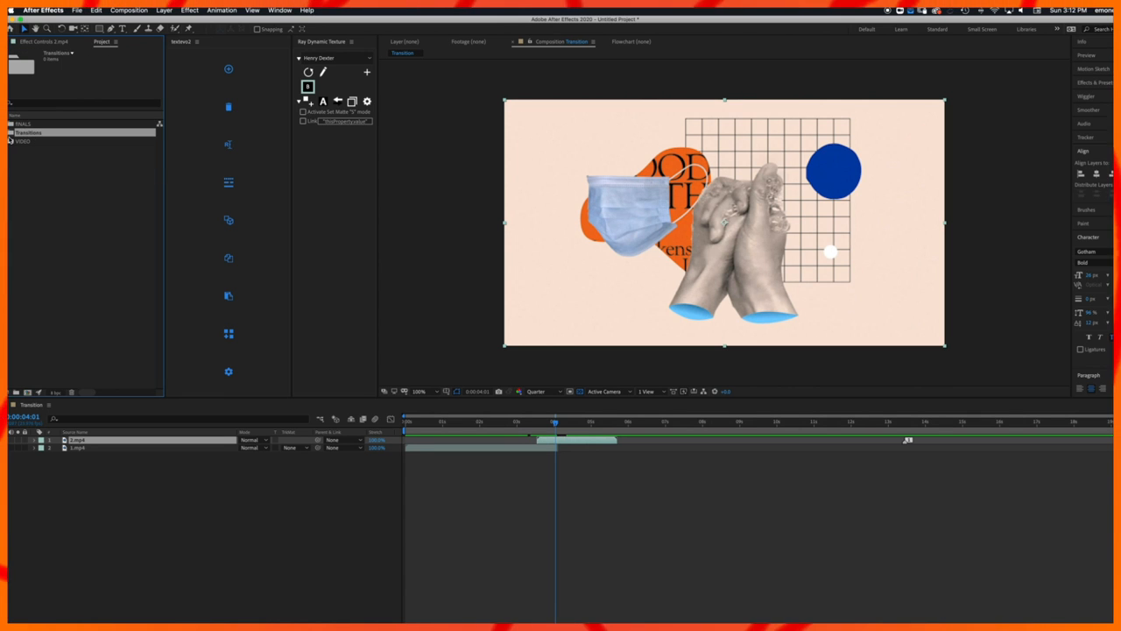
Step: Import the first TornpaperTransition frame from the Transitions folder as a PNG sequence
{"action": "left_click", "coordinate": [78, 10]}
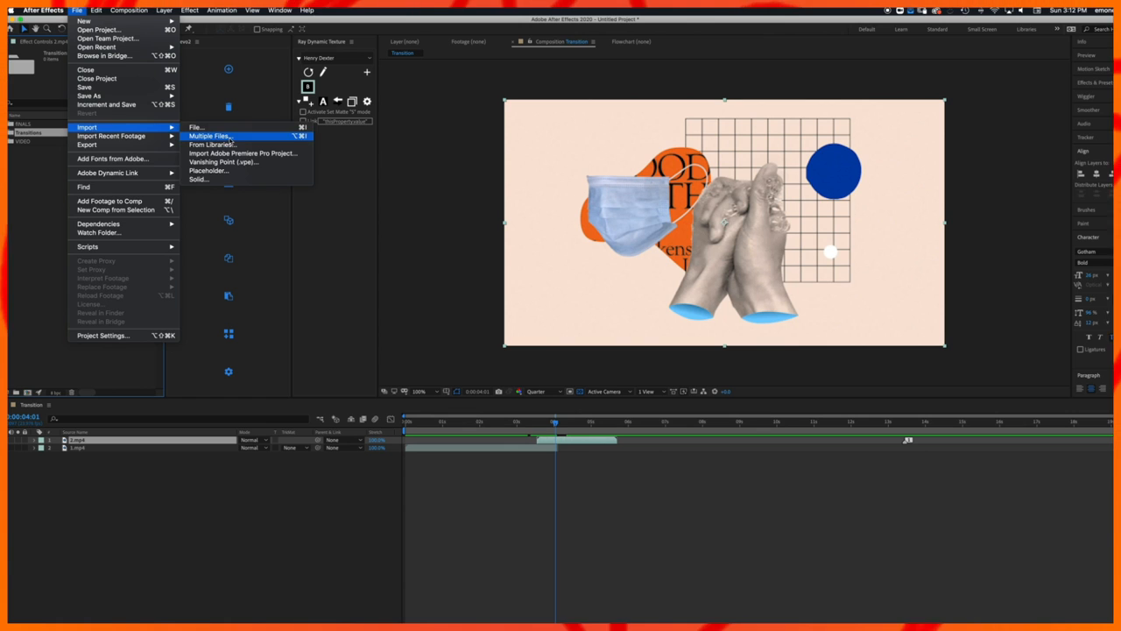
{"action": "left_click", "coordinate": [209, 135]}
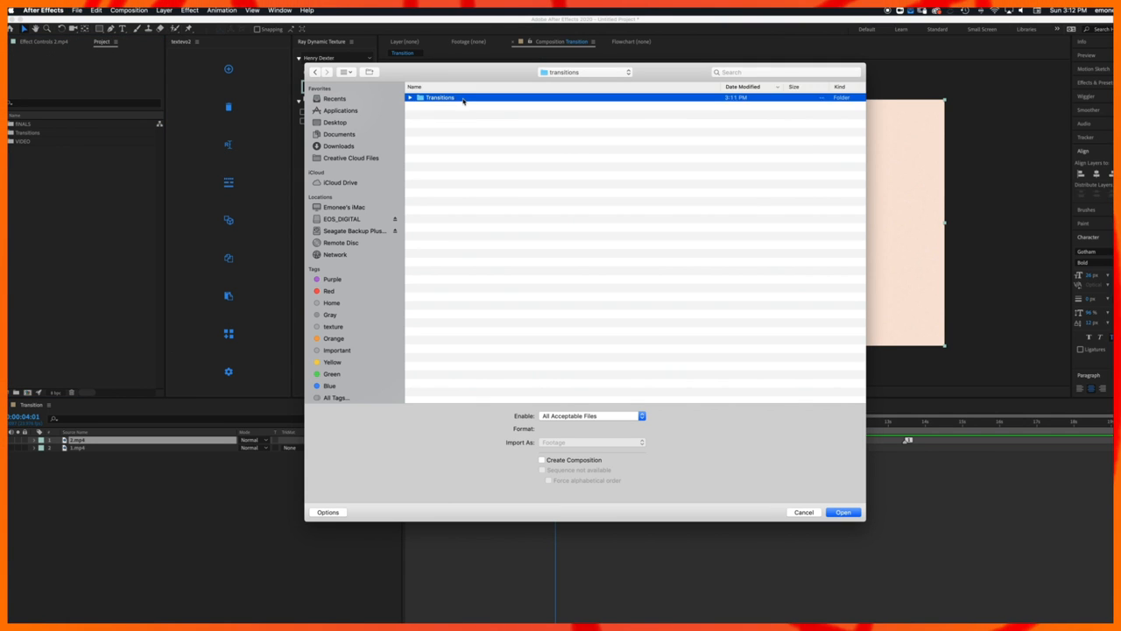
{"action": "double_click", "coordinate": [439, 97]}
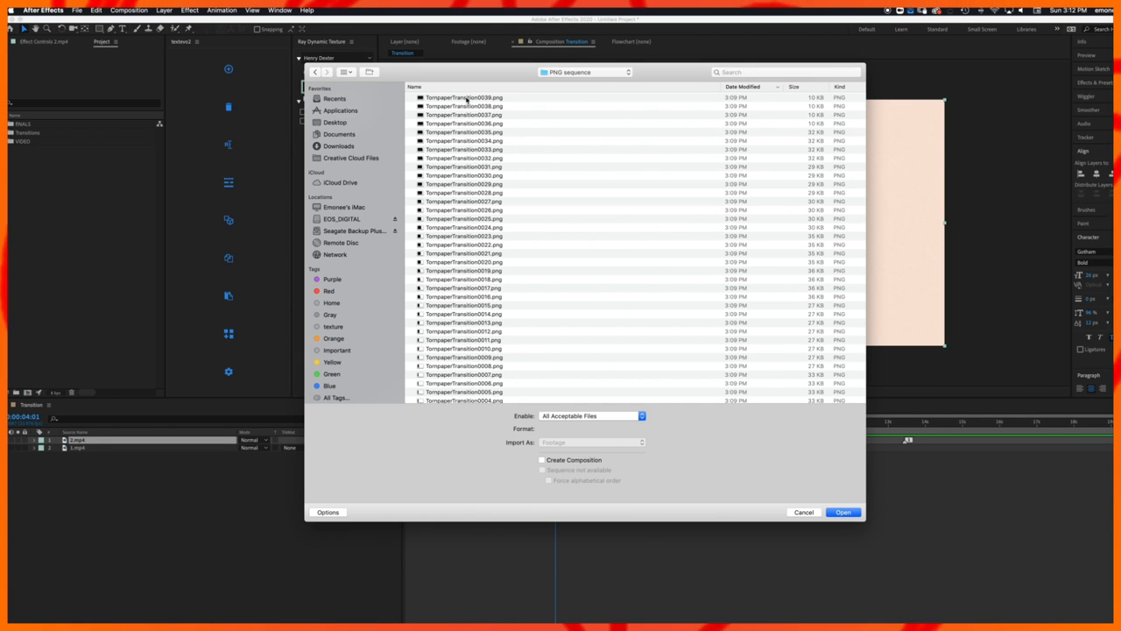
{"action": "left_click", "coordinate": [464, 97]}
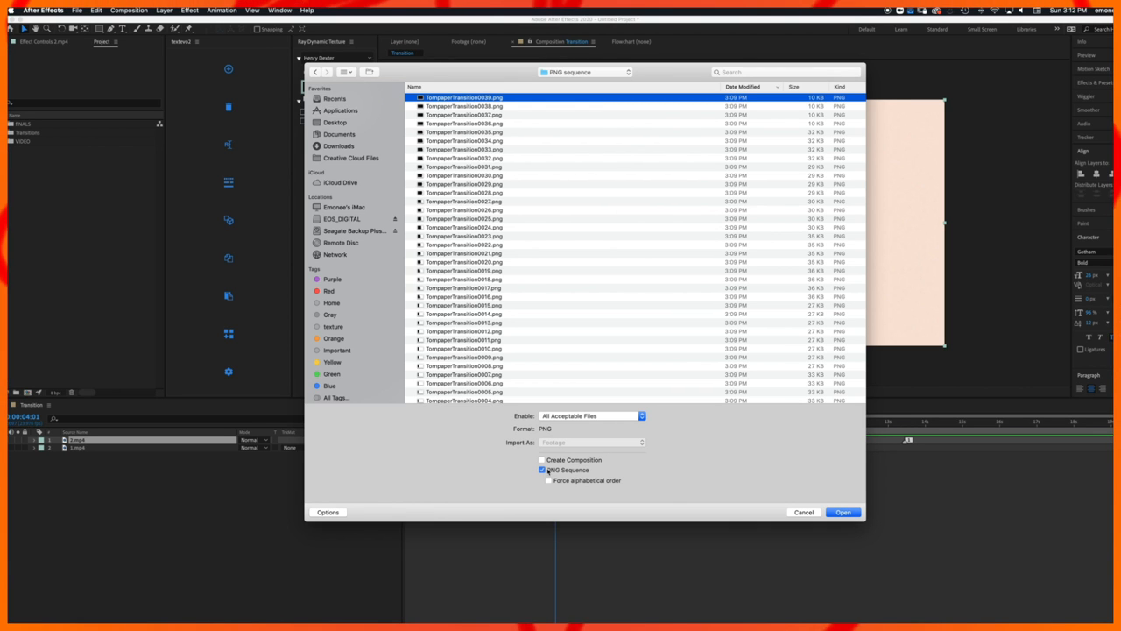
{"action": "left_click", "coordinate": [842, 511]}
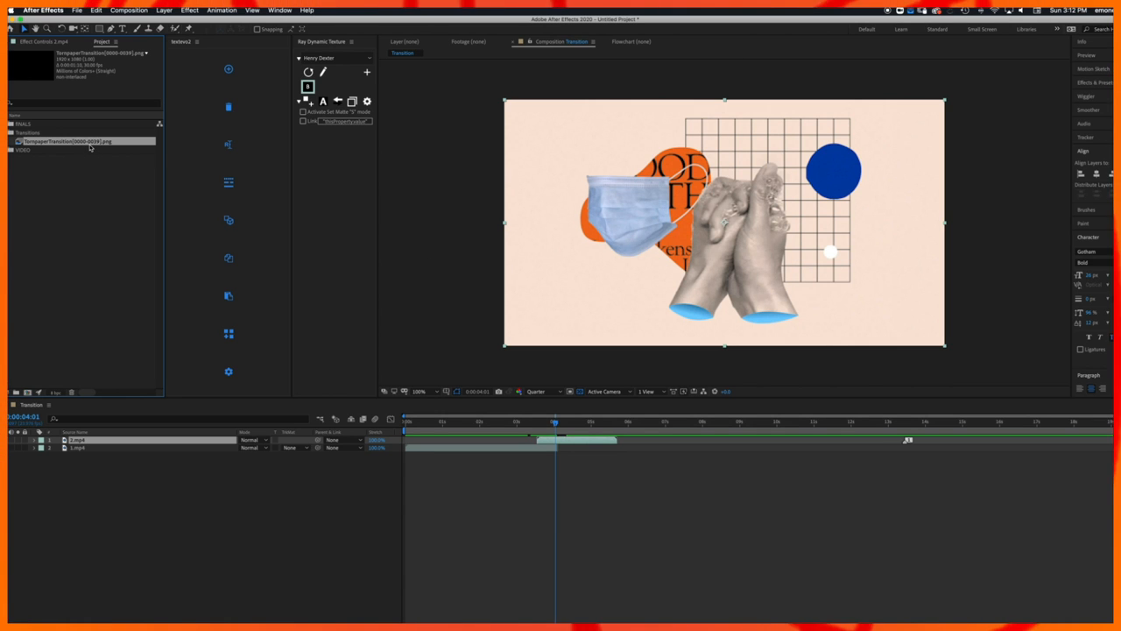
{"action": "mouse_move", "coordinate": [518, 423]}
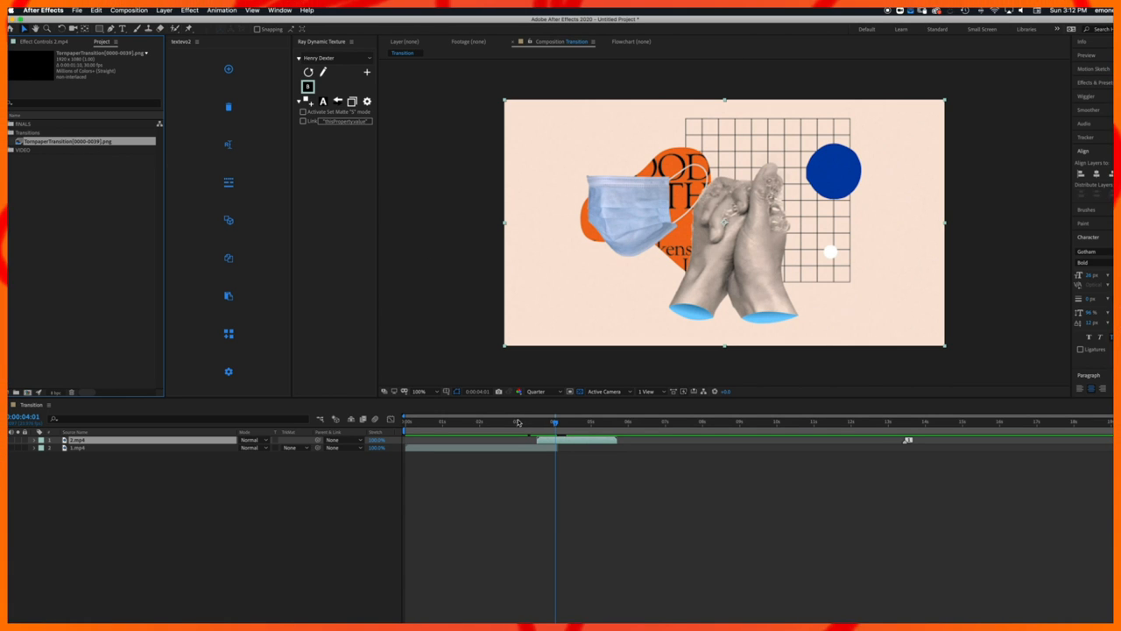
Step: Create a new composition named Torn Paper containing the PNG sequence
{"action": "left_click", "coordinate": [129, 10]}
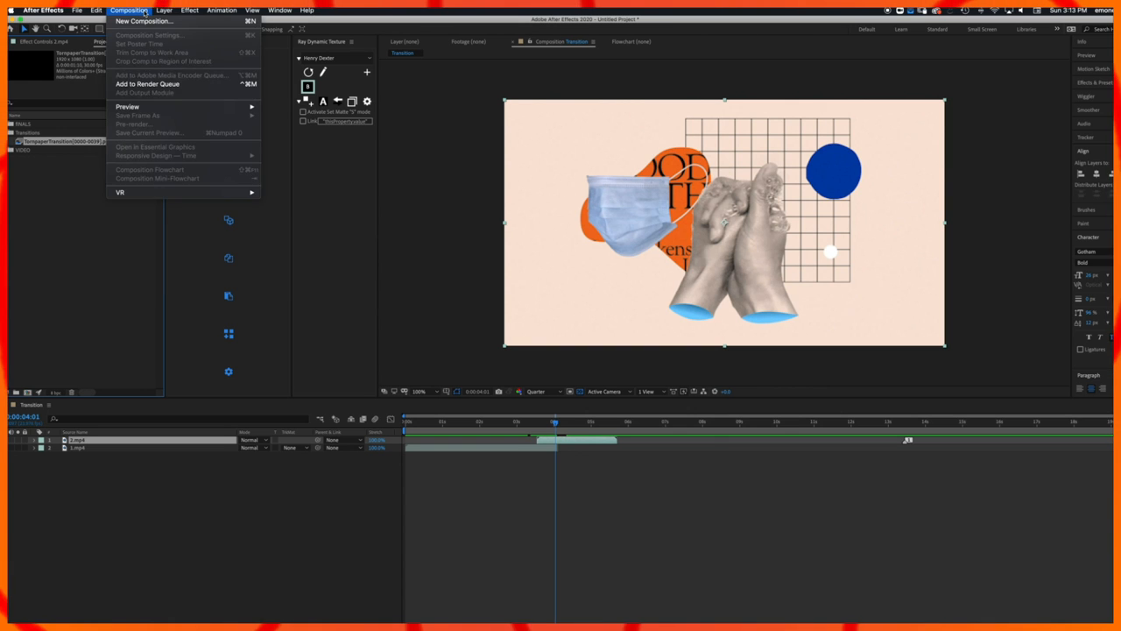
{"action": "left_click", "coordinate": [148, 35]}
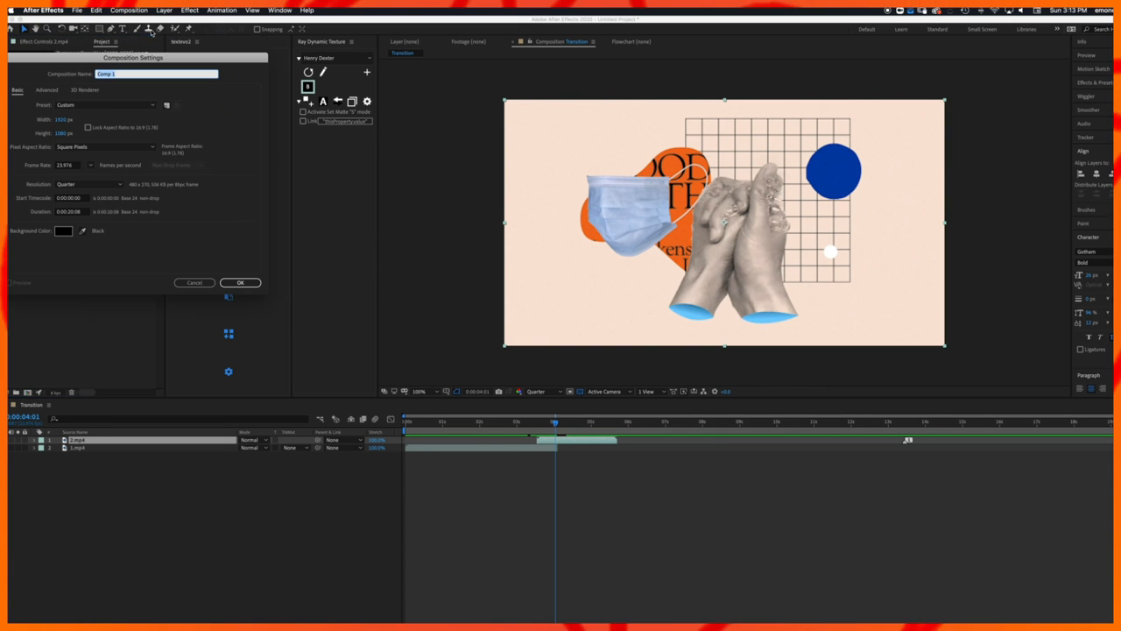
{"action": "mouse_move", "coordinate": [354, 292]}
{"action": "type", "text": "T"}
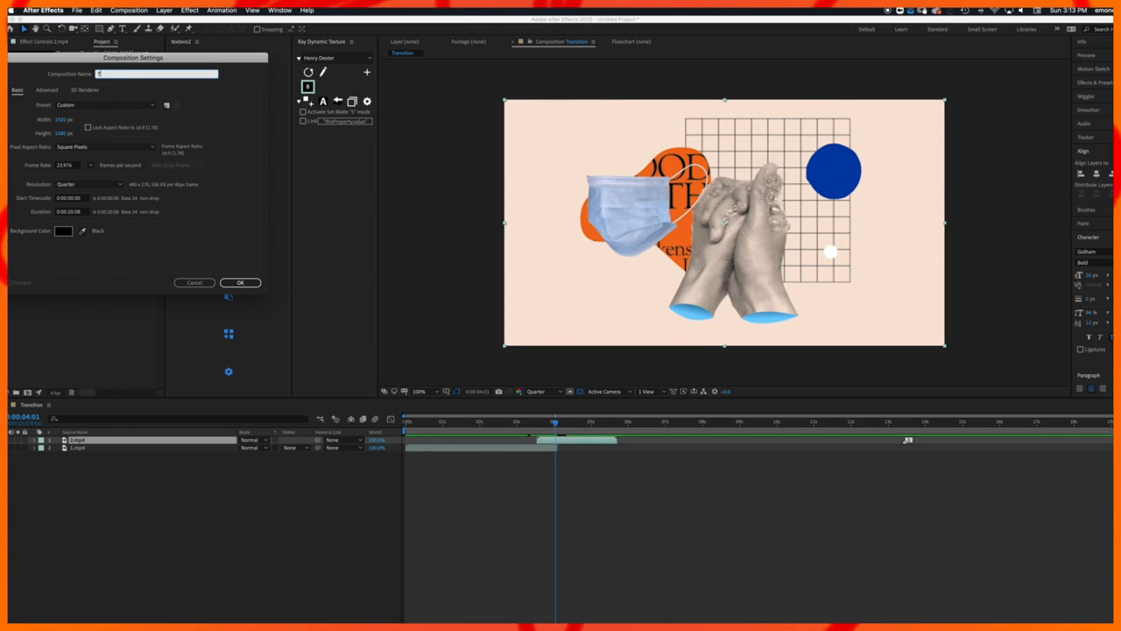
{"action": "left_click", "coordinate": [240, 282]}
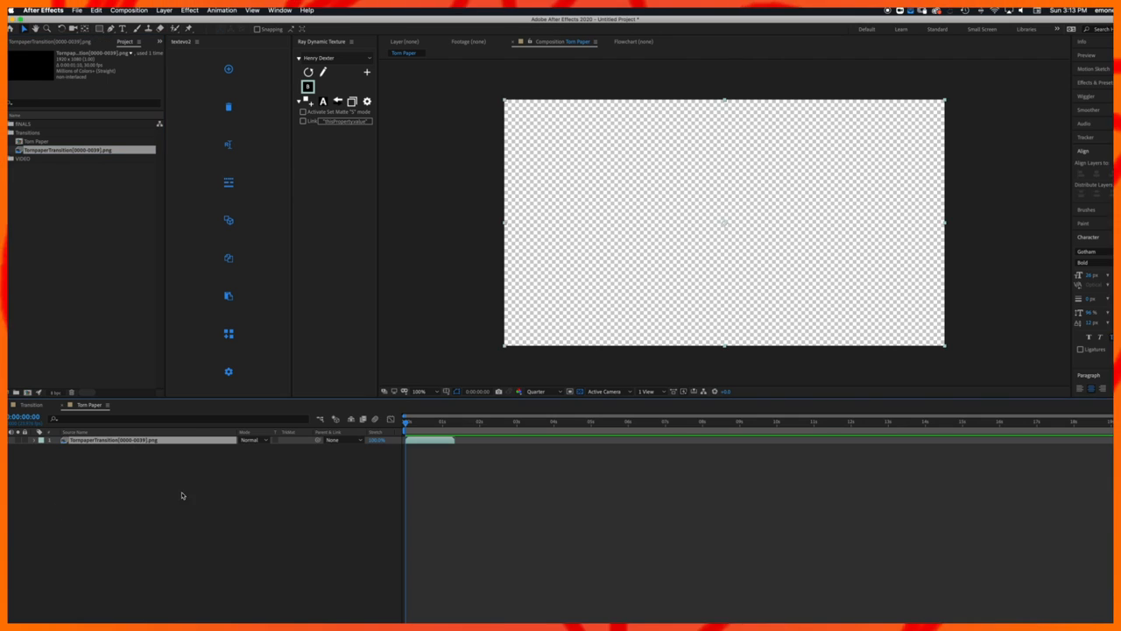
Step: Add a black solid to Torn Paper and place it atop the Transition comp's clips
{"action": "left_click", "coordinate": [435, 421]}
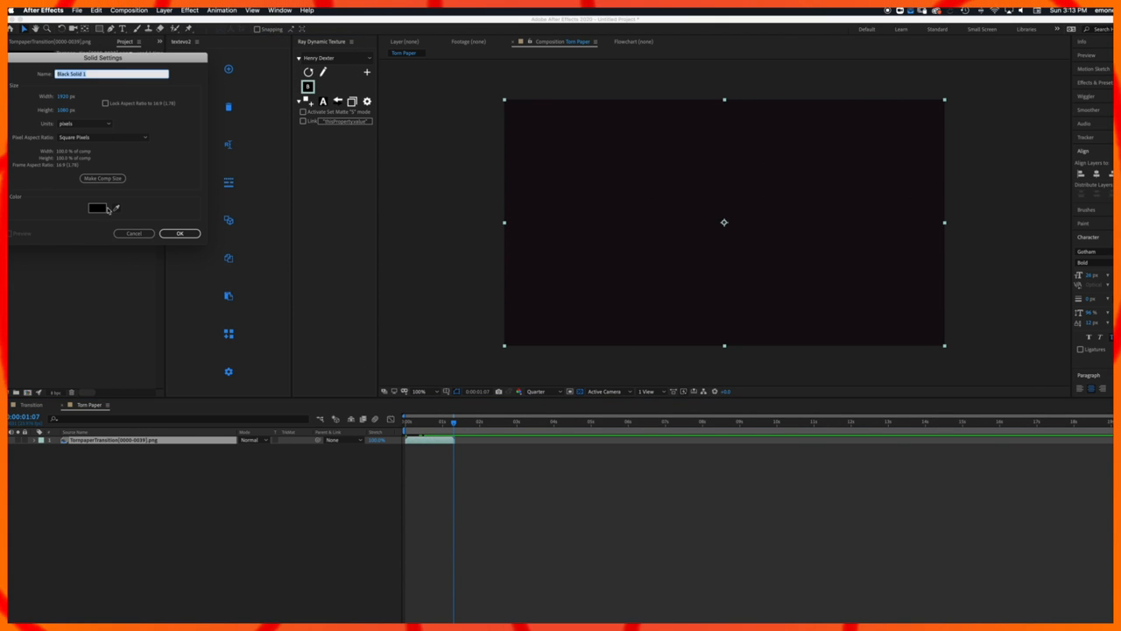
{"action": "left_click", "coordinate": [180, 233]}
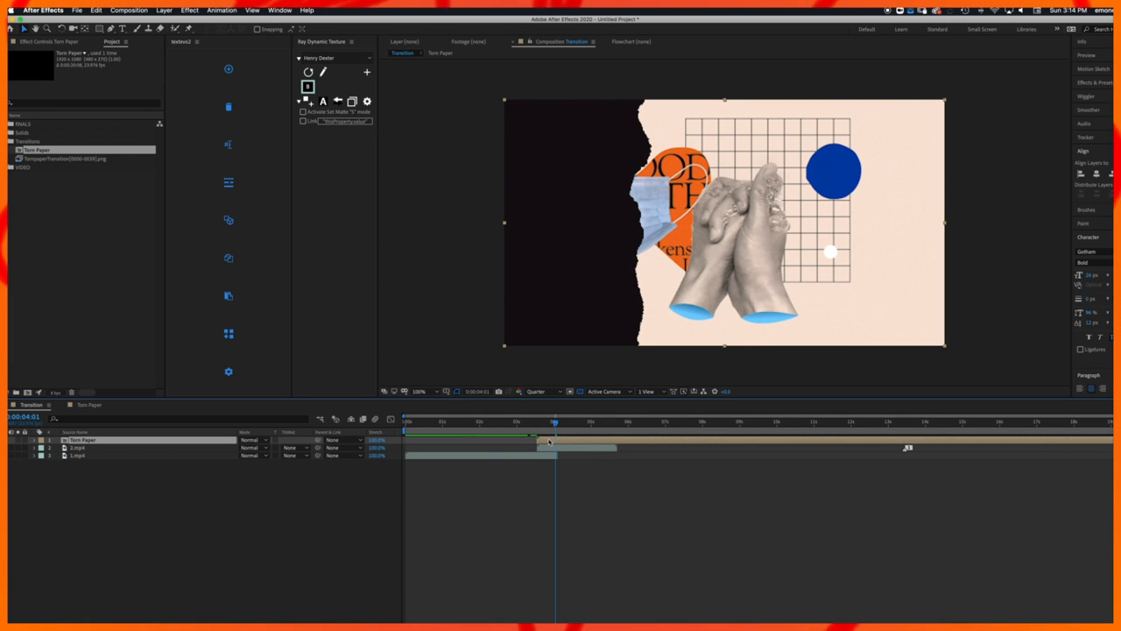
{"action": "mouse_move", "coordinate": [549, 442]}
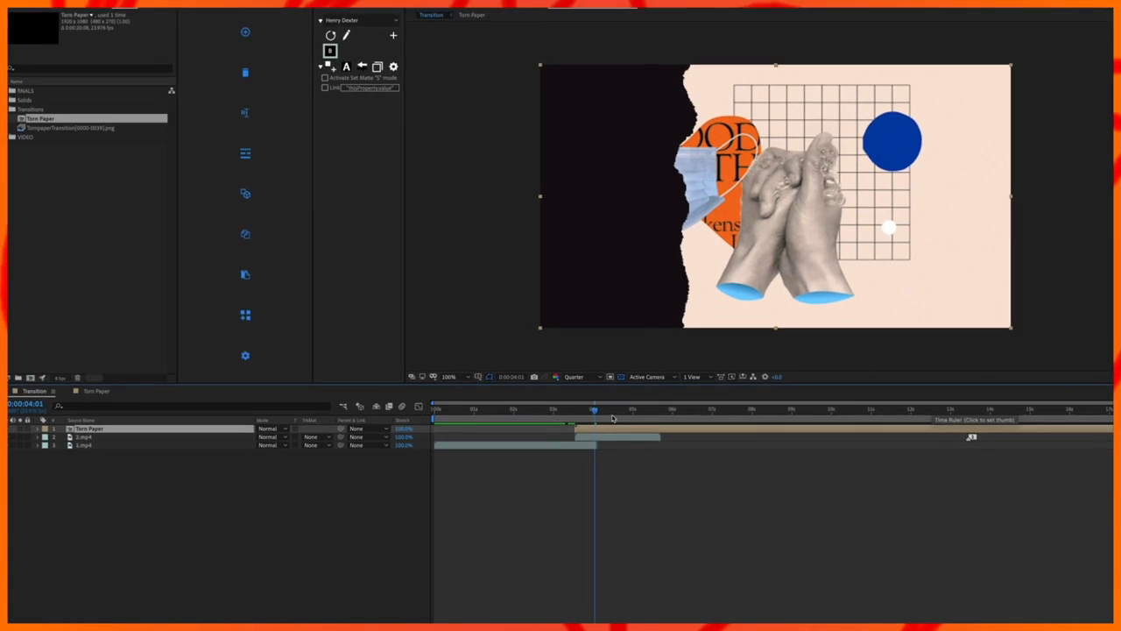
Step: Set 2.mp4's track matte to Alpha Matte "Torn Paper"
{"action": "left_click", "coordinate": [503, 342]}
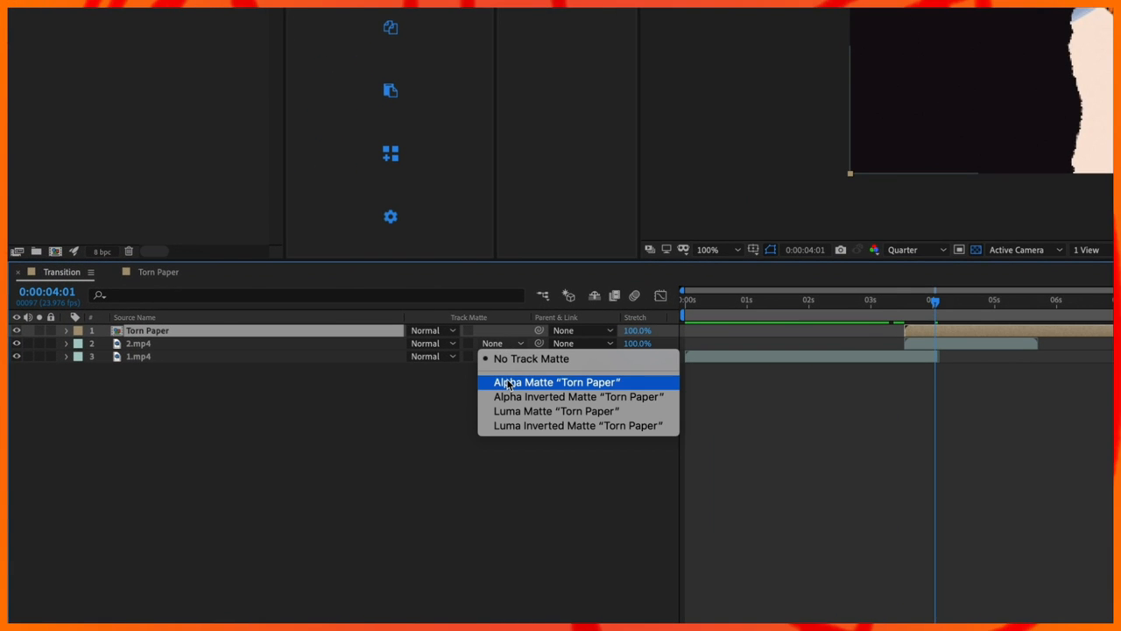
{"action": "mouse_move", "coordinate": [556, 381]}
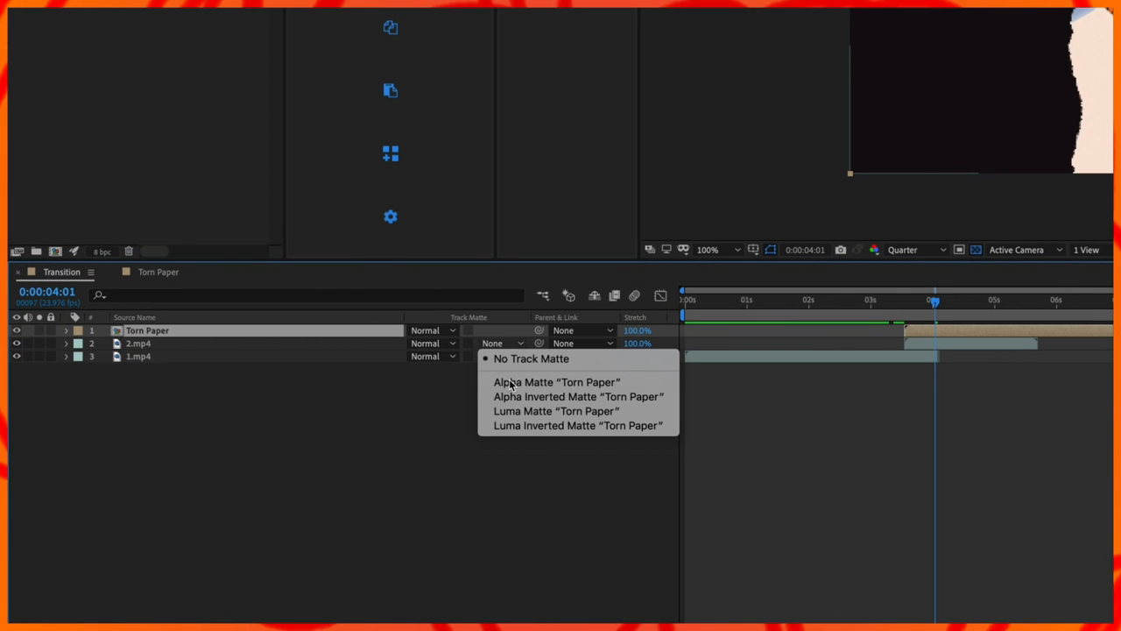
{"action": "left_click", "coordinate": [556, 381]}
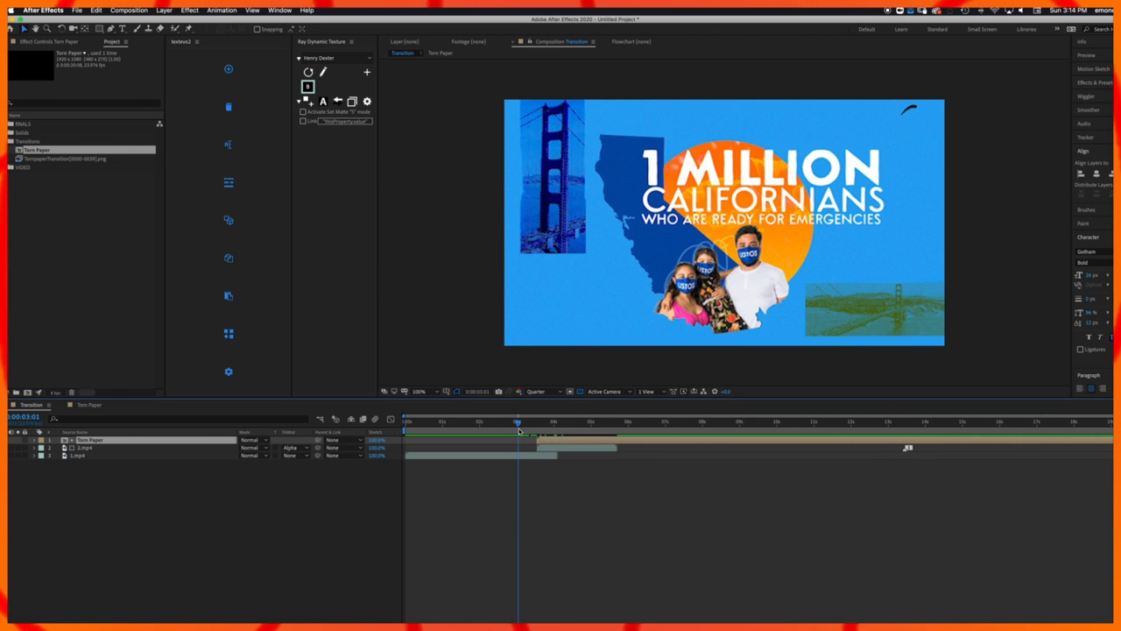
{"action": "mouse_move", "coordinate": [520, 429]}
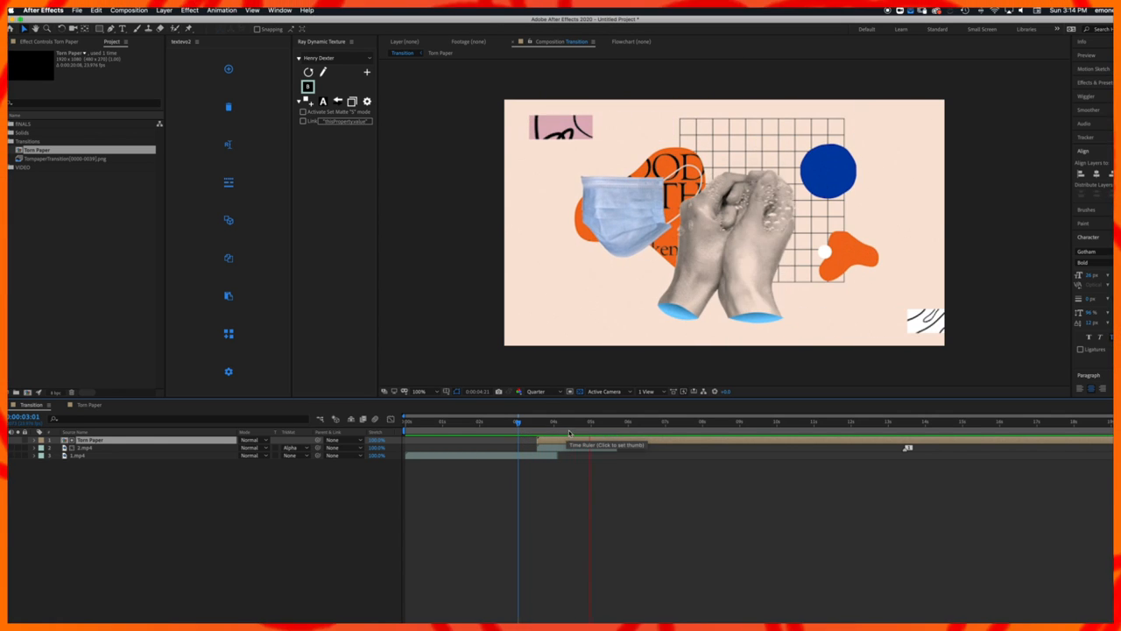
Step: Preview a later moment, then set Torn Paper's scale to -100.0, 100.0%
{"action": "left_click", "coordinate": [591, 423]}
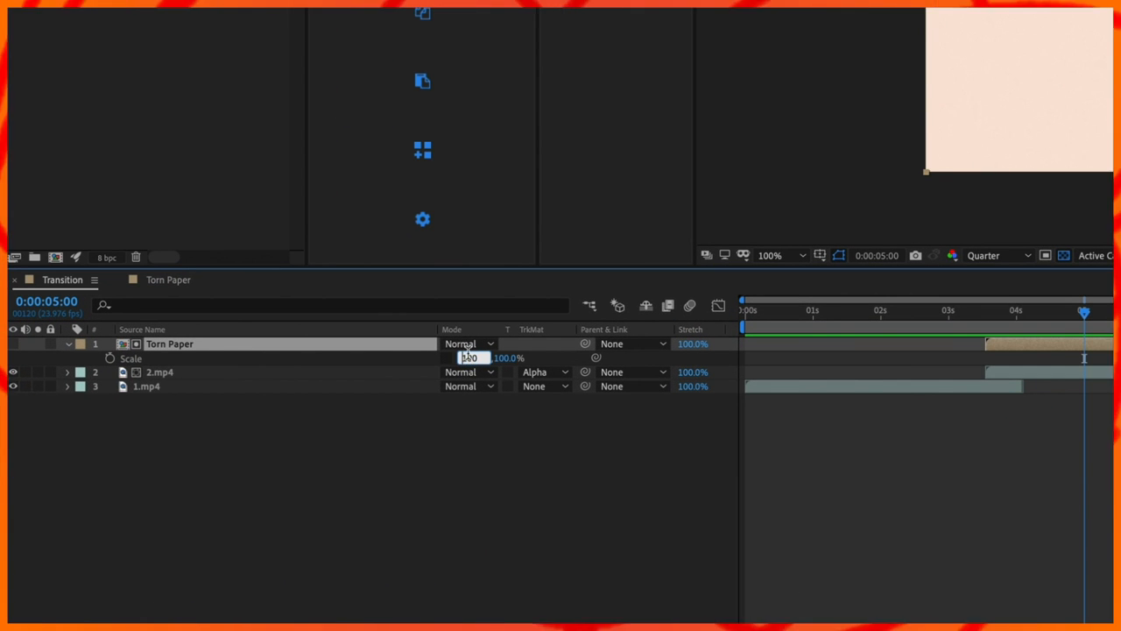
{"action": "type", "text": "-100.0,100.0"}
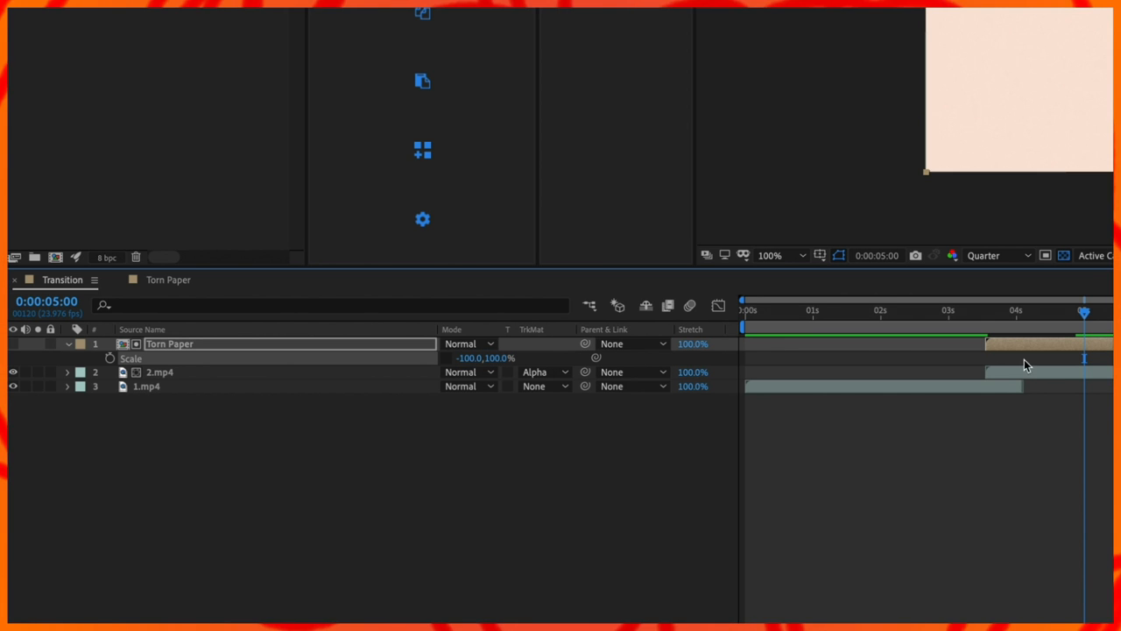